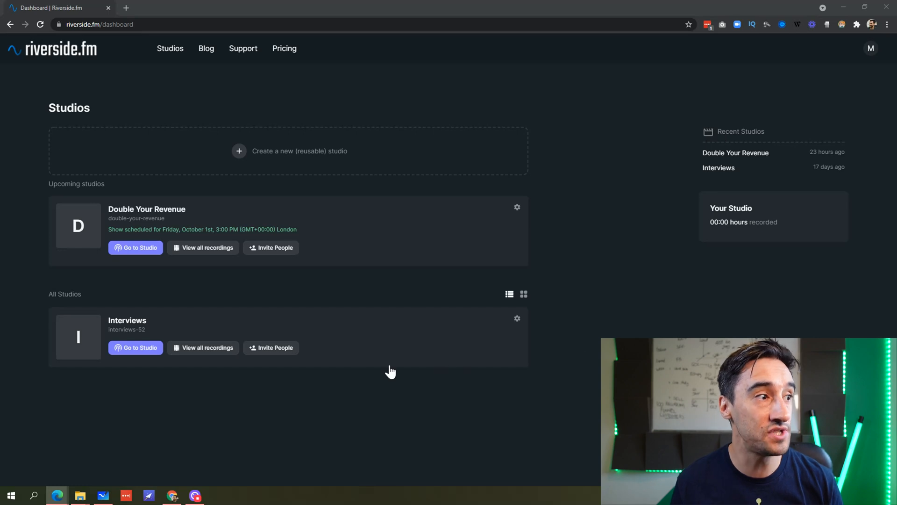
mouse_move(333, 251)
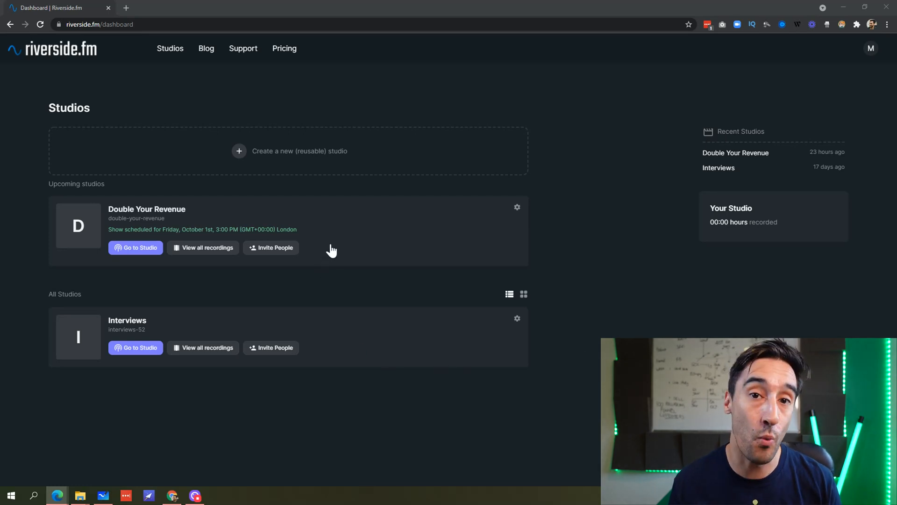
mouse_move(300, 265)
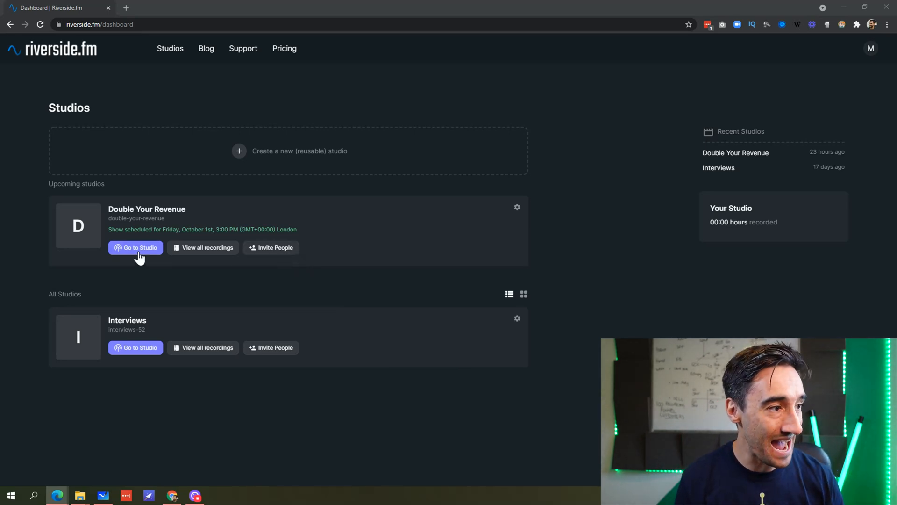
Join the Double Your Revenue studio as host with mic only and headphones confirmed
left_click(136, 247)
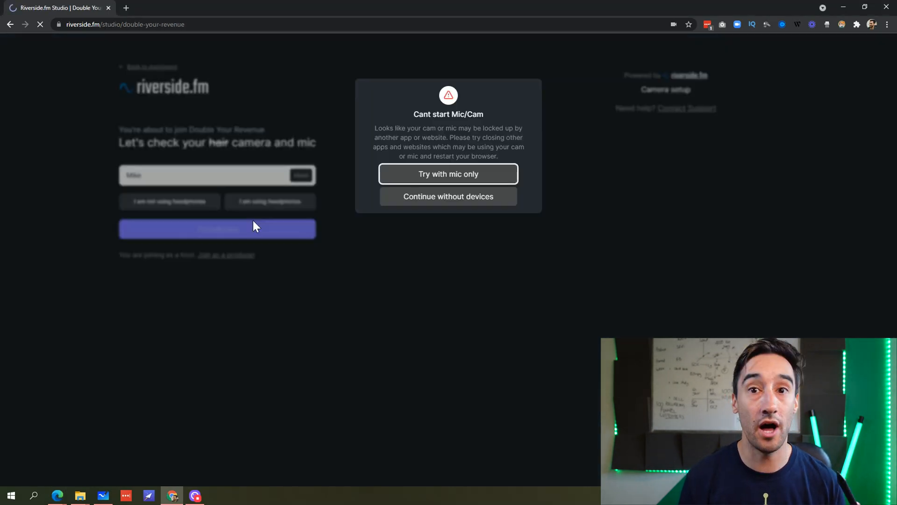
left_click(448, 174)
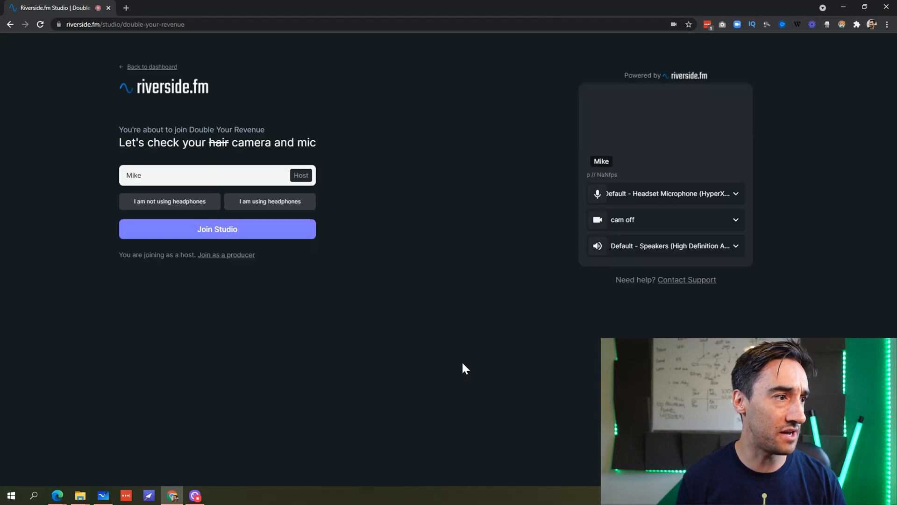
left_click(216, 230)
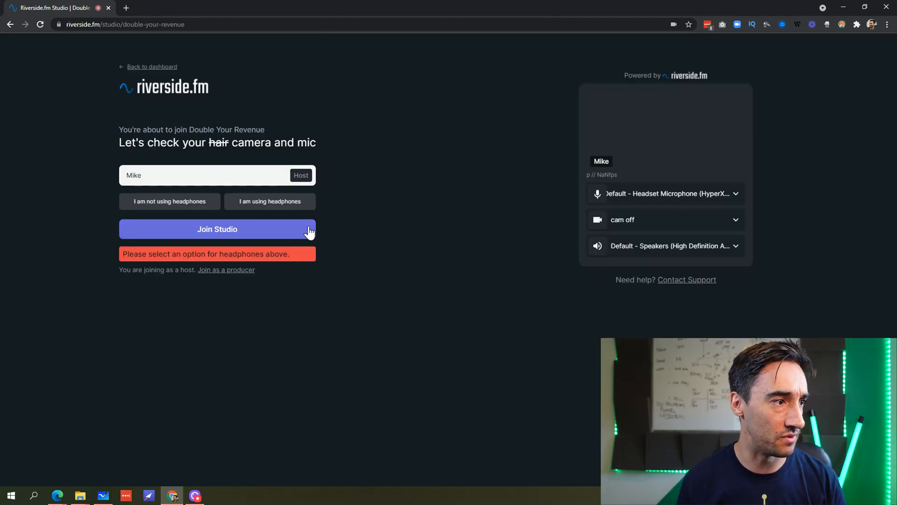
left_click(217, 229)
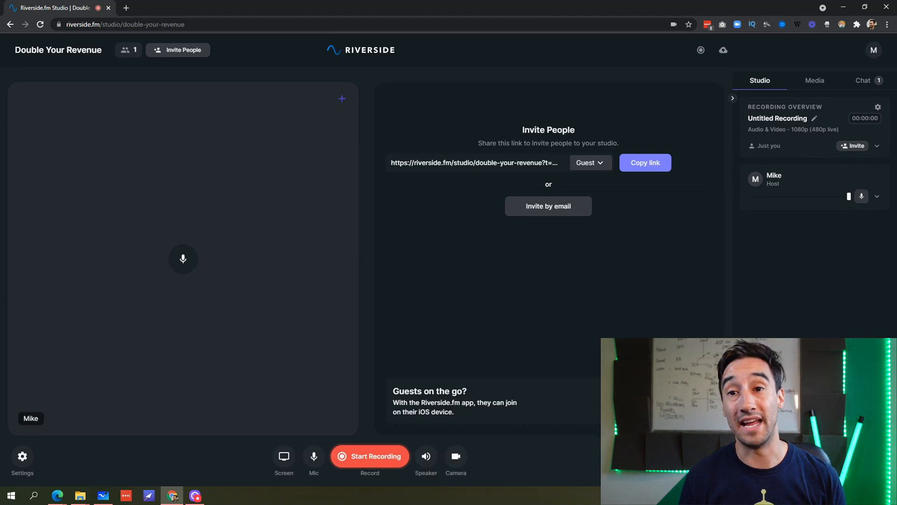
mouse_move(531, 177)
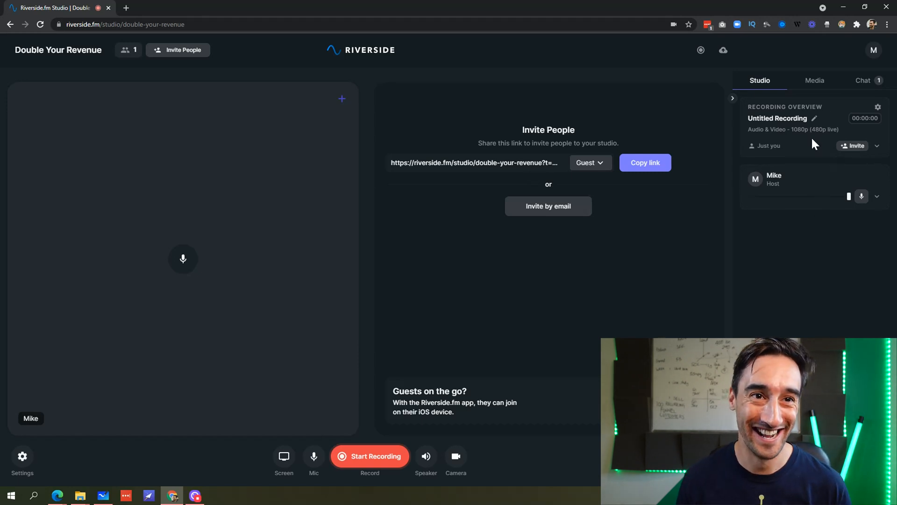
Show the studio's Media library with clips like Clapping, Cheering and Laughing
left_click(814, 81)
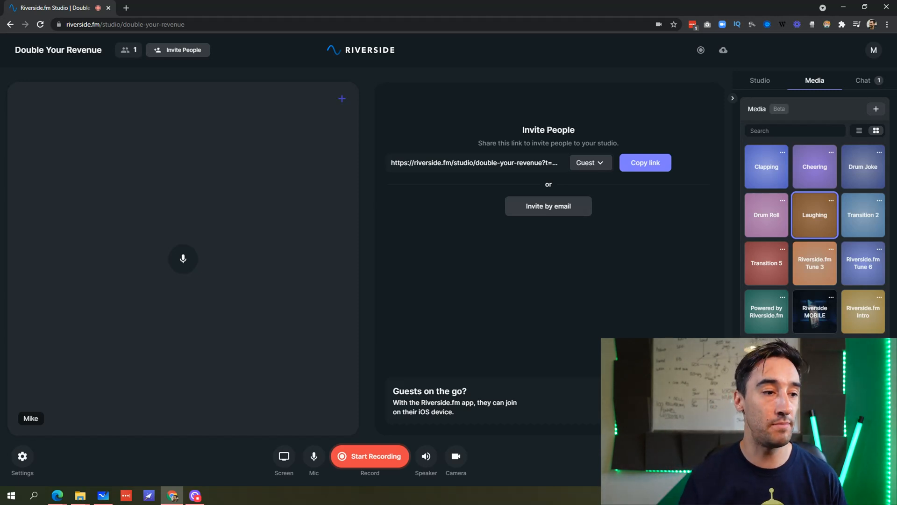
left_click(284, 456)
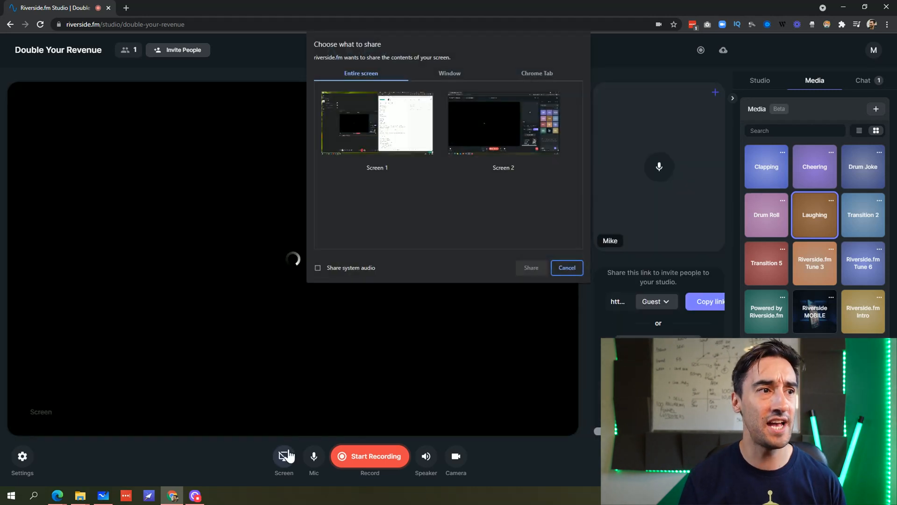
mouse_move(586, 50)
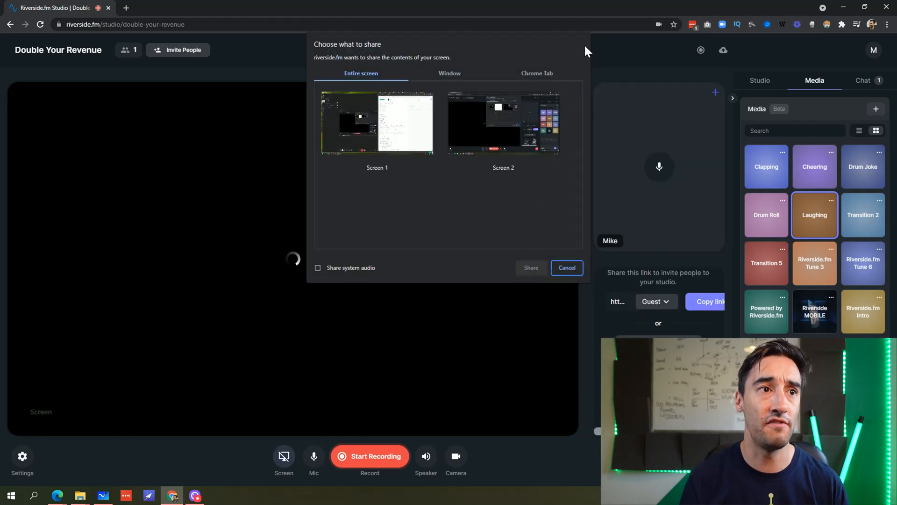
left_click(566, 268)
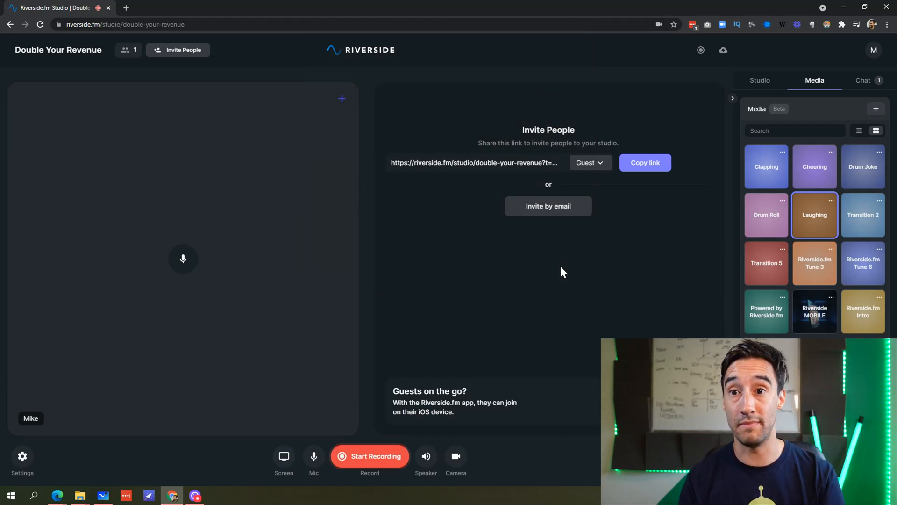
View the studio chat's automated welcome message, then switch to the Whiteboard canvas
left_click(864, 81)
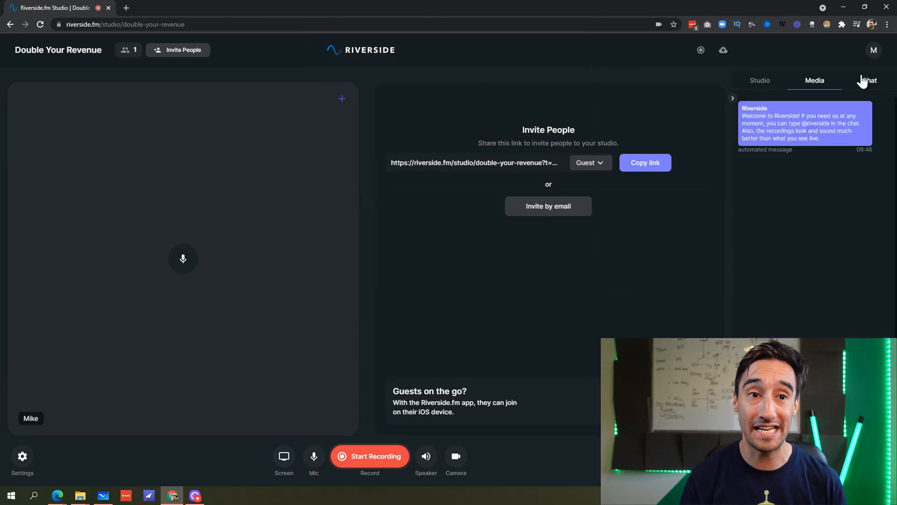
left_click(868, 81)
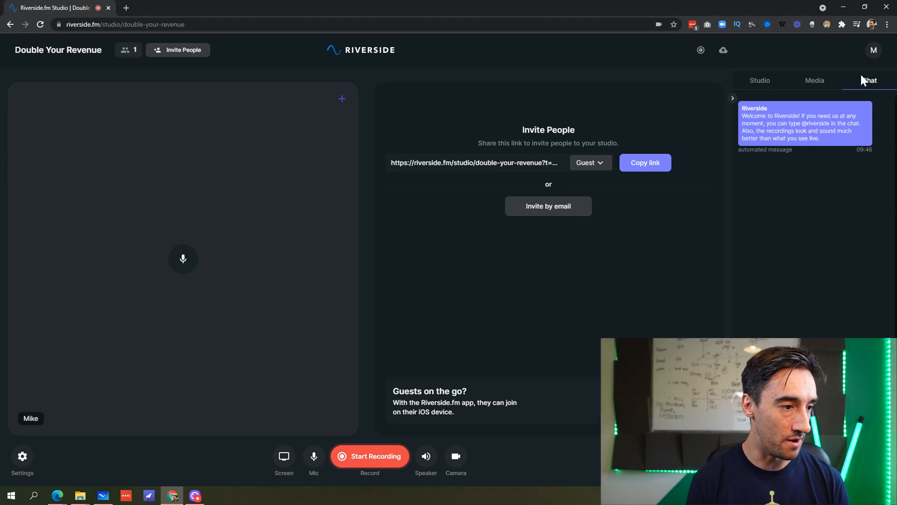
left_click(103, 495)
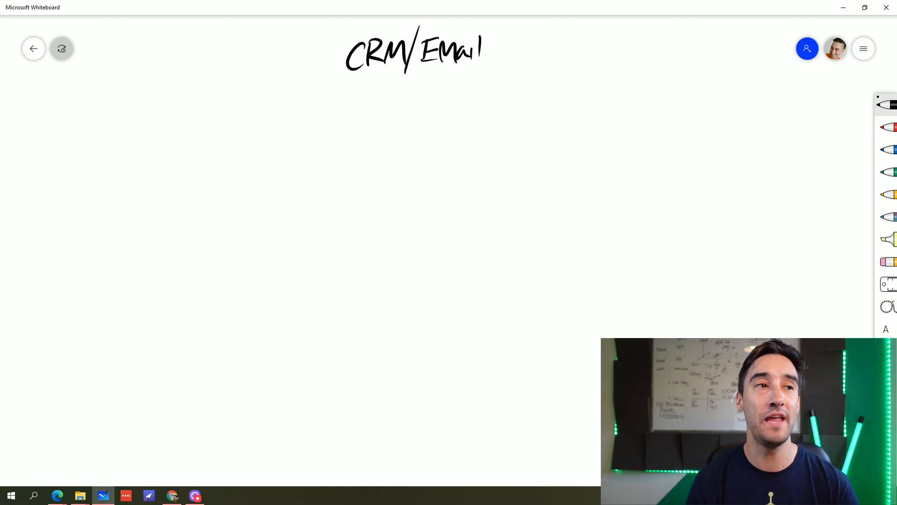
Handwrite '– Payment' after CRM/Email and 'GoHighLevel' beneath it
left_click_drag(518, 49, 566, 54)
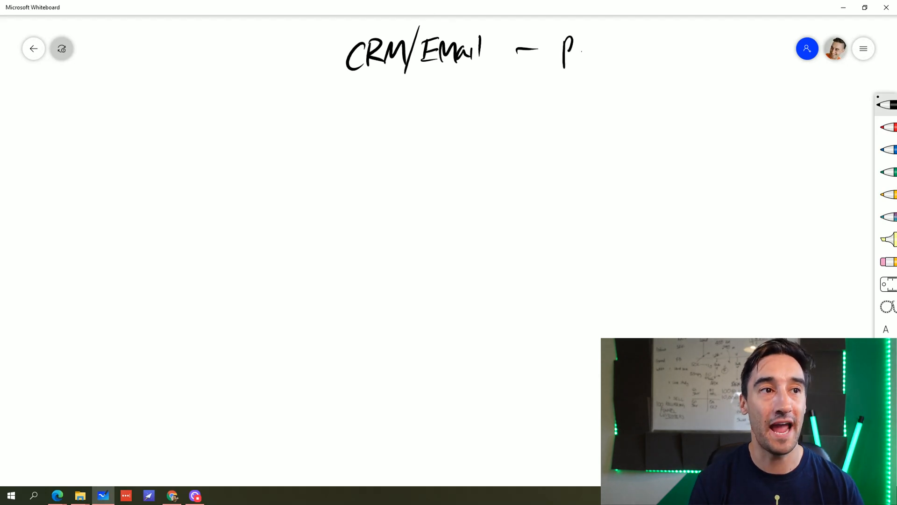
left_click_drag(567, 63, 647, 62)
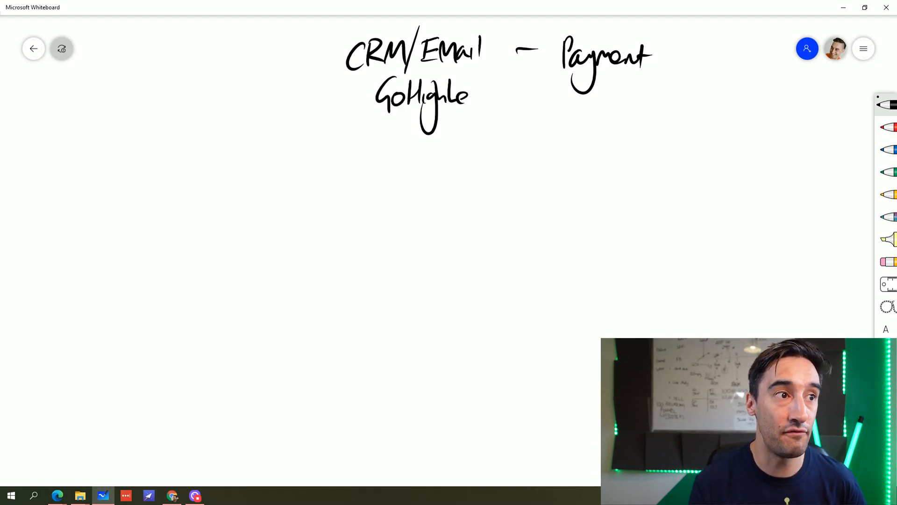
left_click_drag(469, 95, 498, 95)
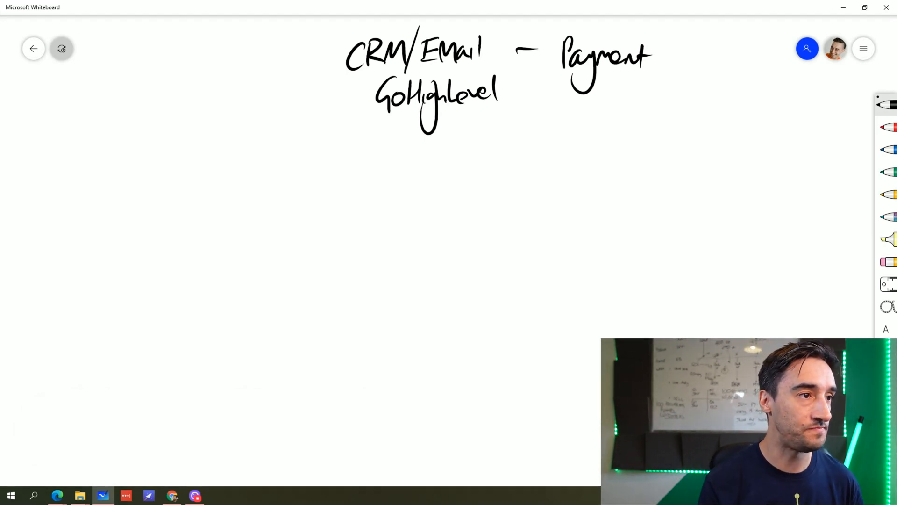
Strike through GoHighLevel, write RIVERSIDE.FM at left, and start '① Content'
left_click_drag(372, 91, 504, 89)
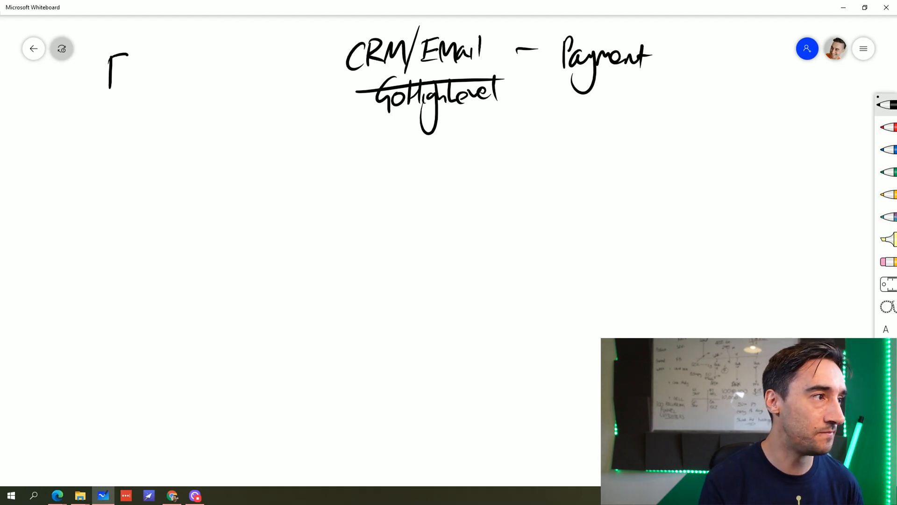
type("RIVERSIDE.FM")
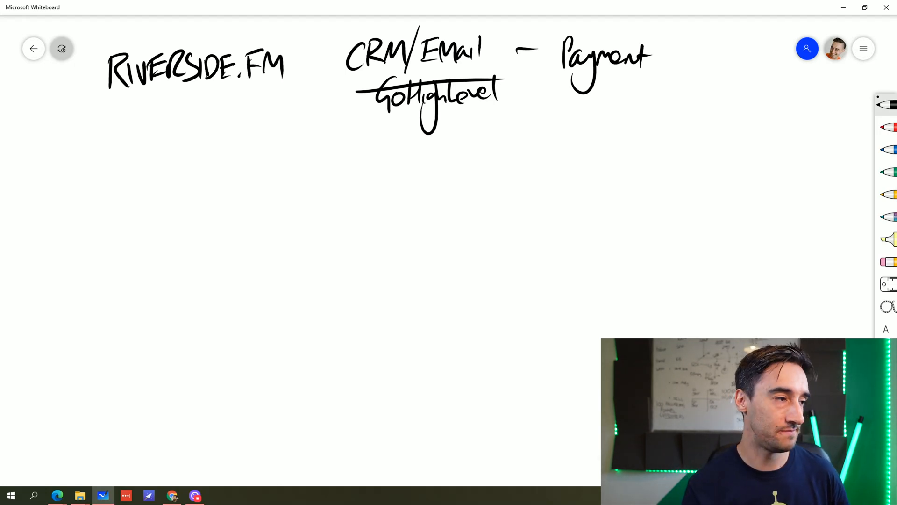
left_click_drag(51, 218, 75, 194)
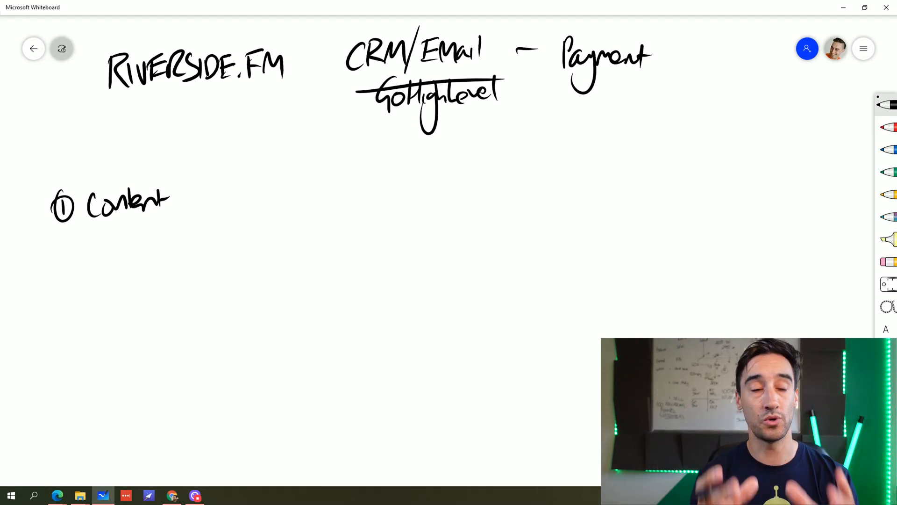
Write 'Problem: Niche' and 'Clients: Dog walkers' under Content, starting 'Create' below
left_click_drag(57, 229, 66, 252)
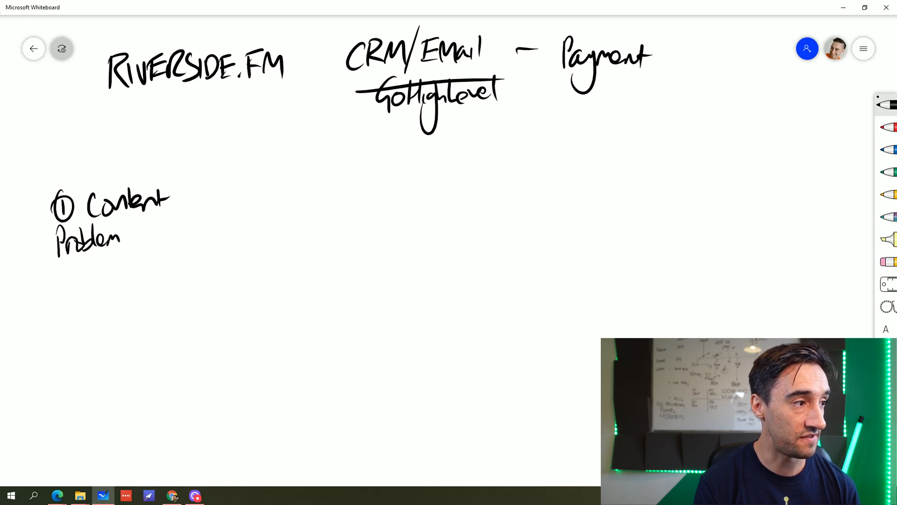
left_click_drag(132, 231, 192, 232)
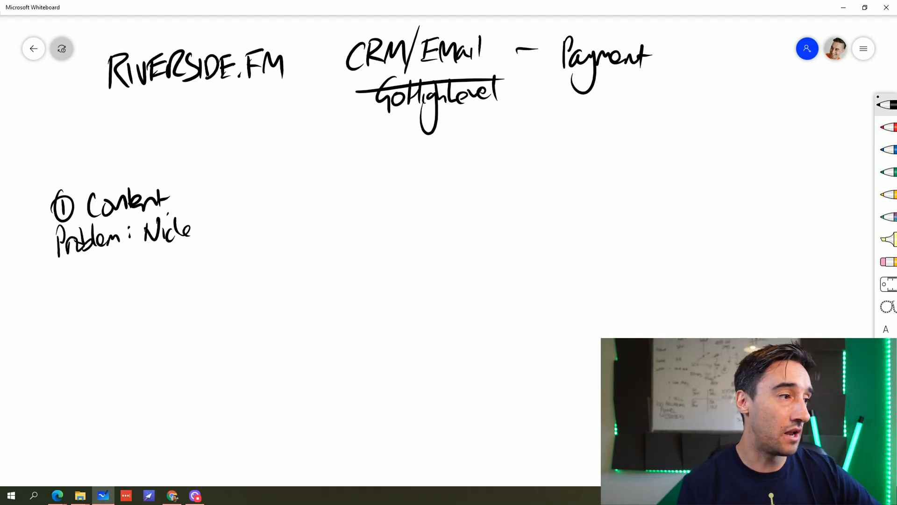
left_click_drag(60, 272, 108, 280)
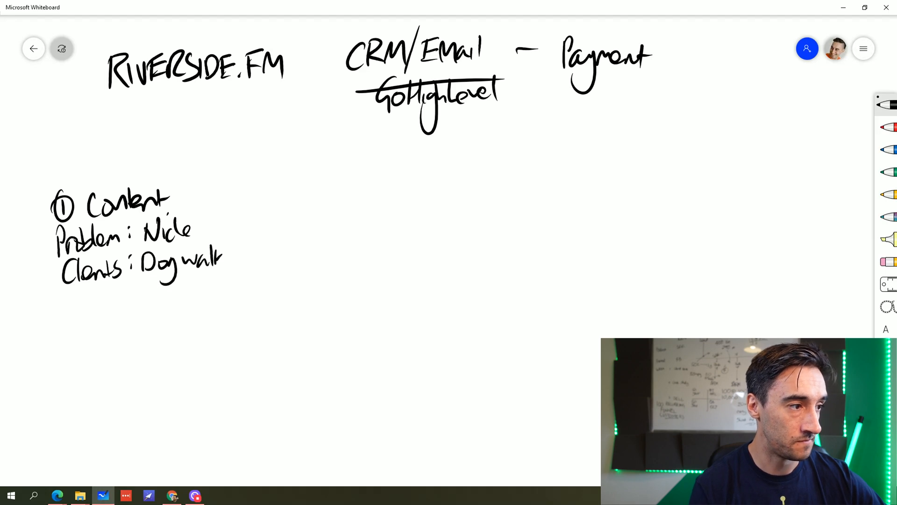
type("ers")
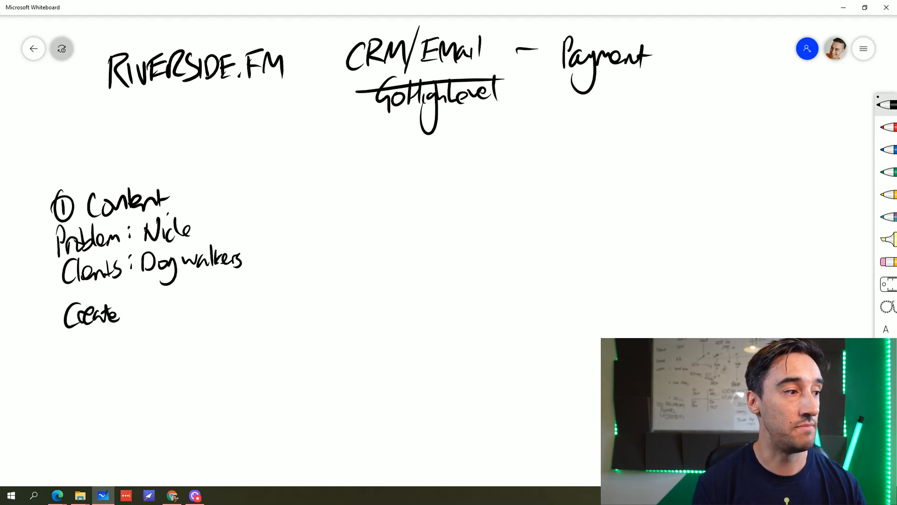
Write '10–12' under Create, sketch a Studio box beside it, and mark '~10' above
left_click_drag(94, 330, 166, 329)
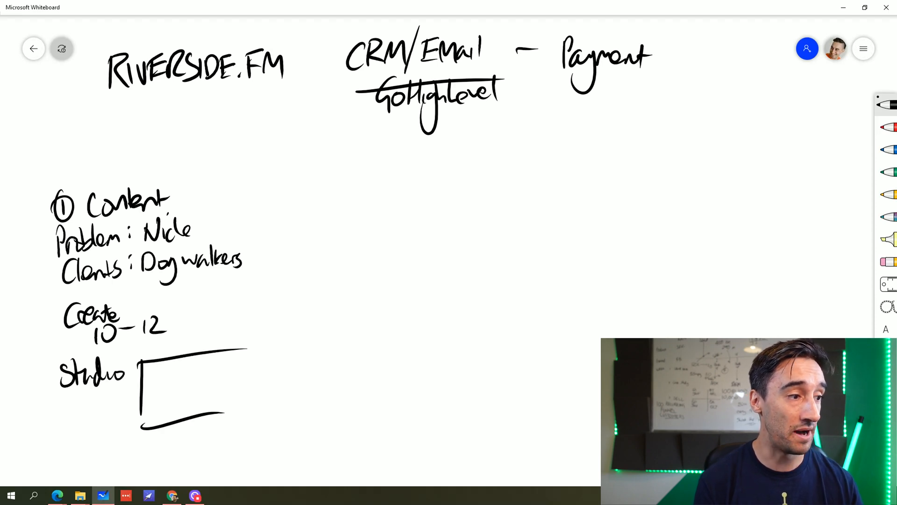
left_click_drag(224, 355, 223, 418)
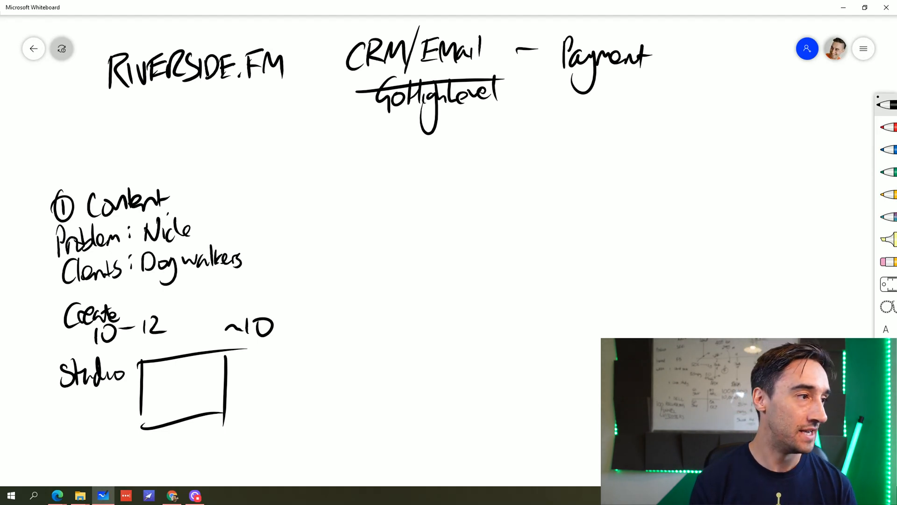
left_click_drag(378, 188, 398, 172)
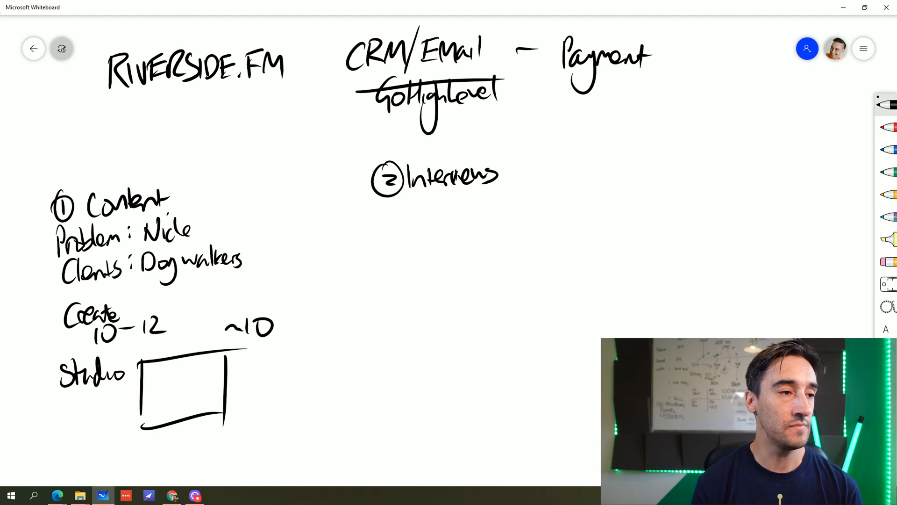
Write 'Video podcast' and 'Dog – 10' under Interviews with an 'Interview' box below
left_click_drag(403, 203, 432, 212)
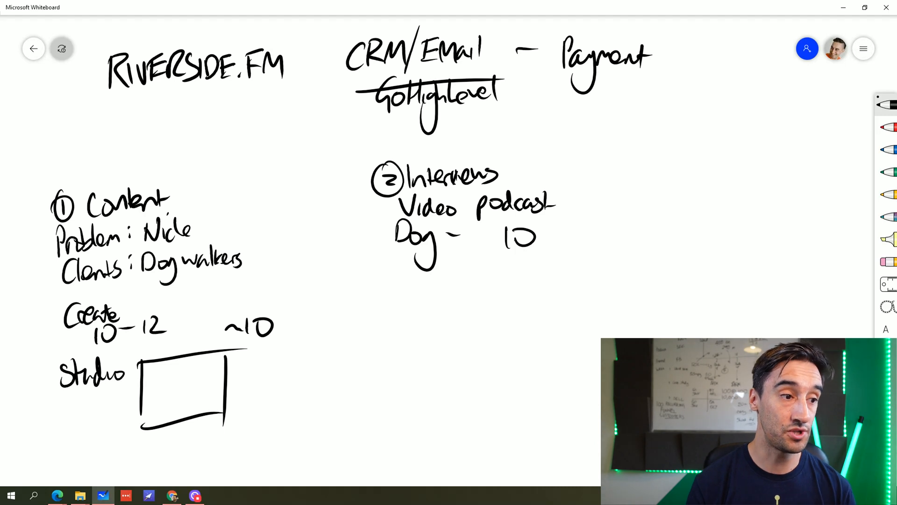
left_click_drag(395, 312, 509, 389)
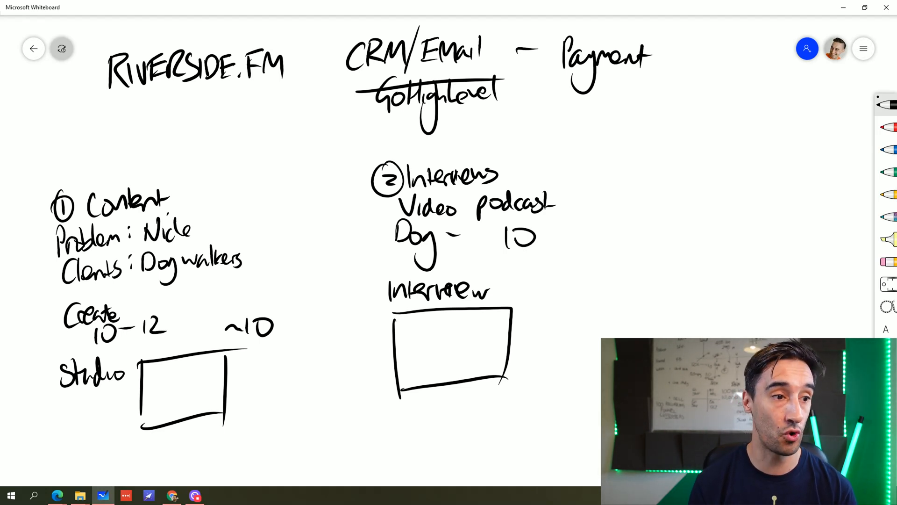
Branch Interview into 'Recording YT' and 'Audio – Podbean', and arrow Studio to Interview and Audio
left_click_drag(504, 309, 615, 200)
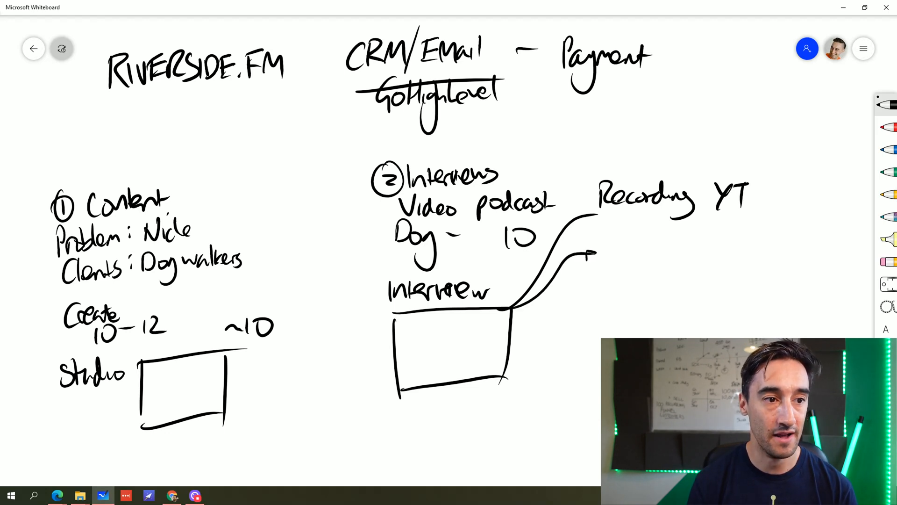
left_click_drag(572, 264, 658, 252)
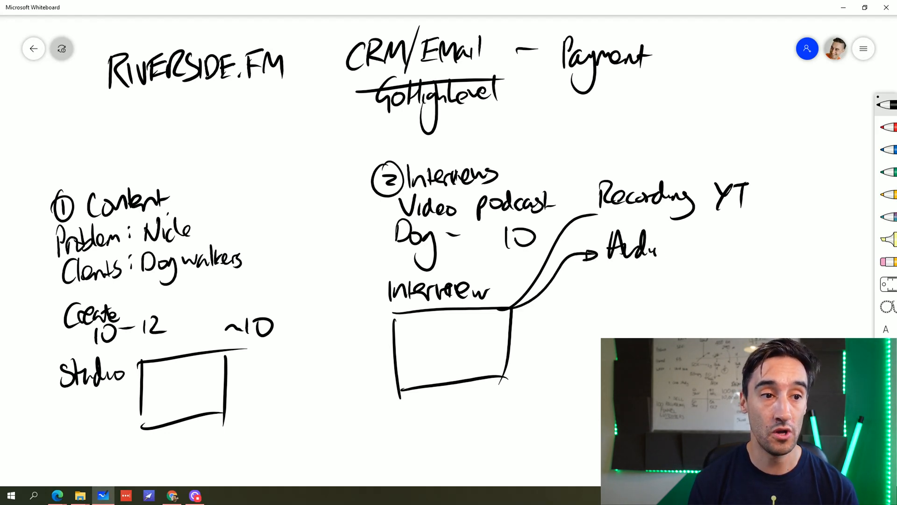
left_click_drag(664, 248, 693, 246)
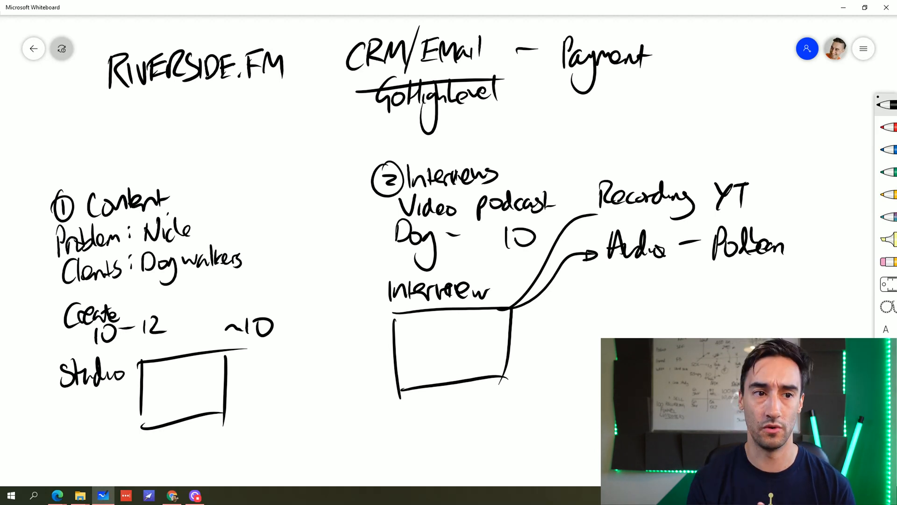
left_click_drag(275, 348, 367, 337)
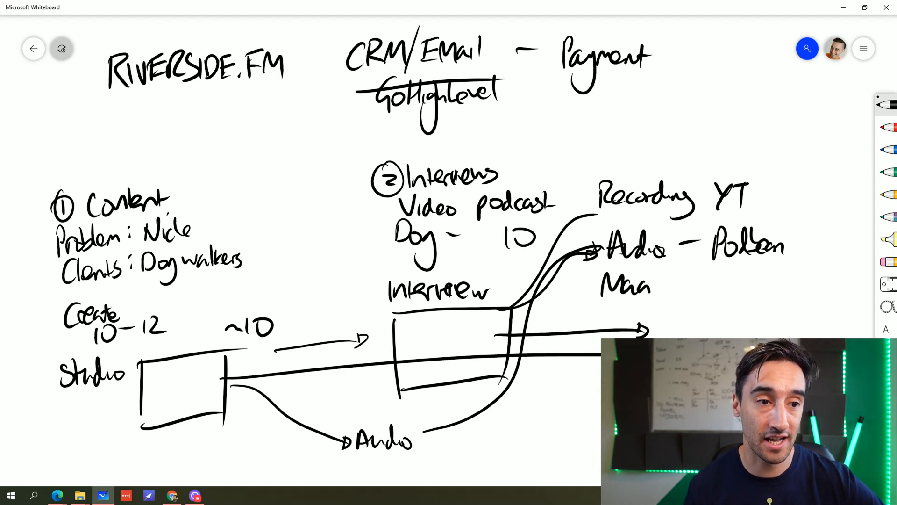
Write 'Magic Editor' among the interview outputs
type("Magic Edit")
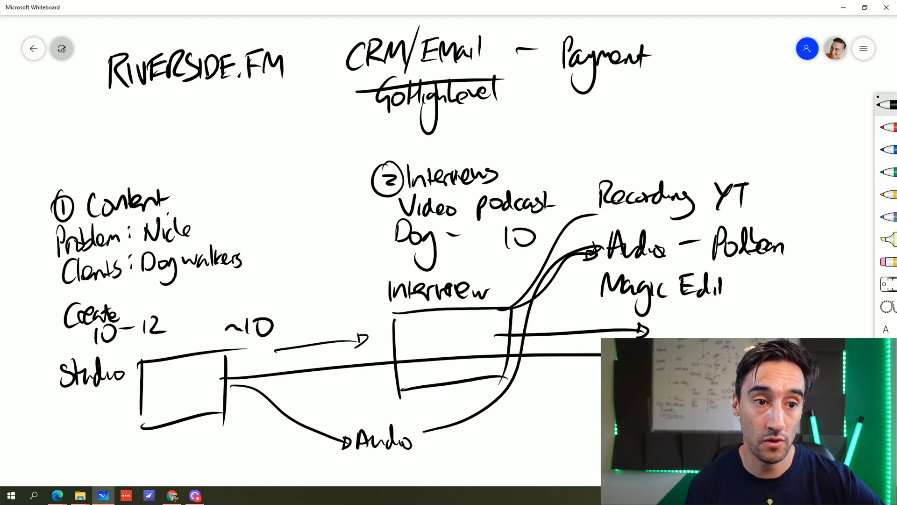
type("or")
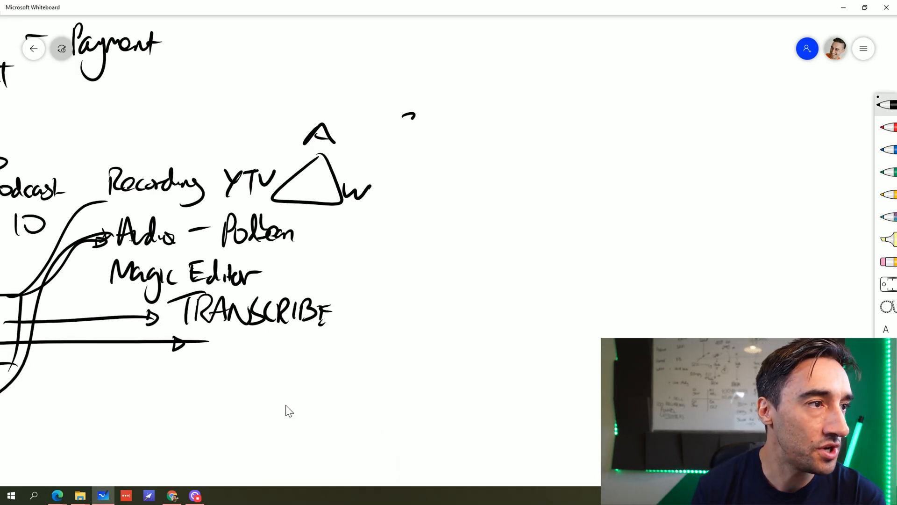
Sketch steps 3 Capture leads and 4 Webinar with a screen box arrowing to Google
left_click_drag(404, 112, 431, 134)
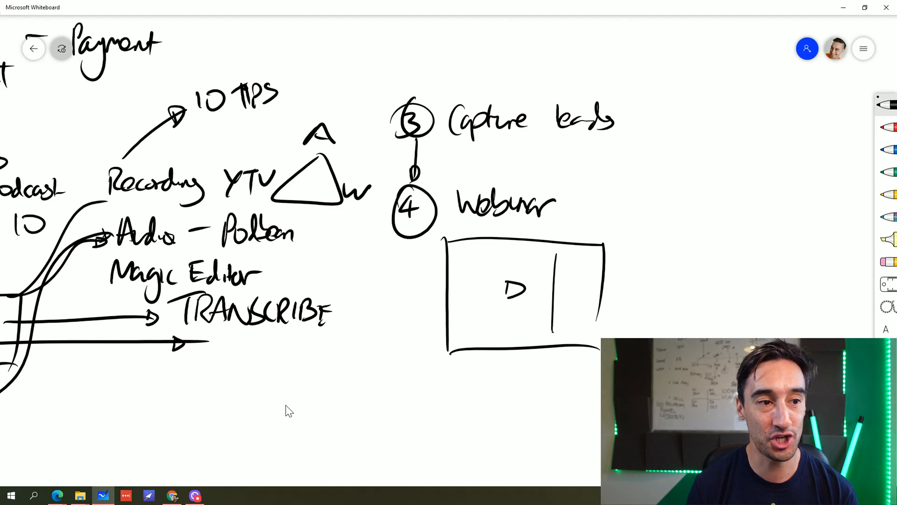
left_click_drag(566, 258, 601, 320)
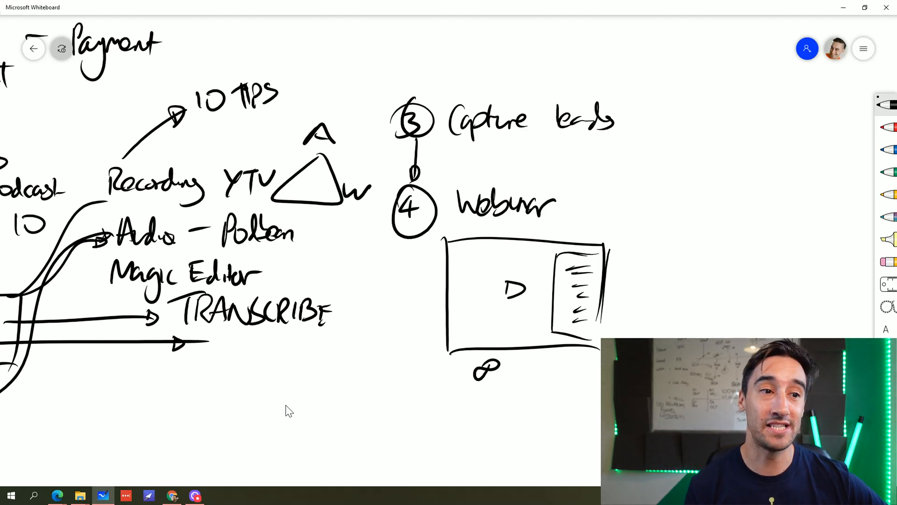
left_click_drag(610, 264, 682, 198)
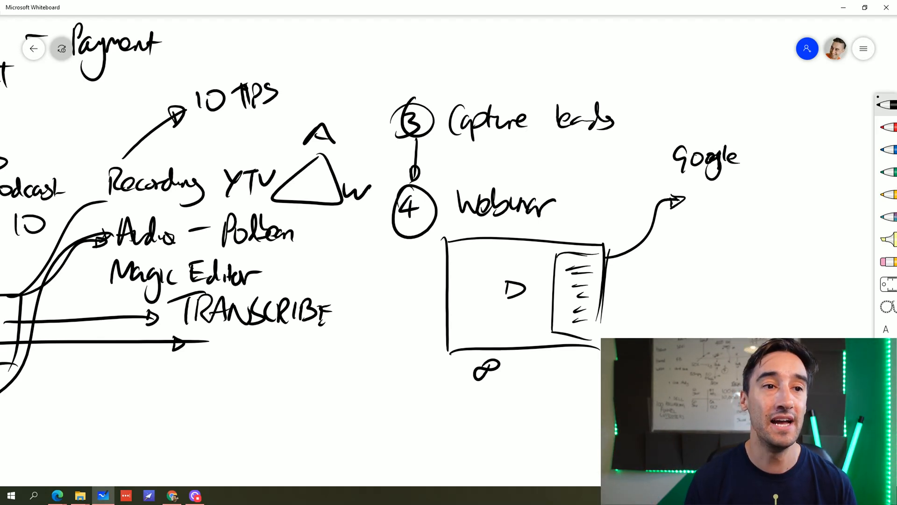
Pan the whiteboard right to make room for step 5, the 10 min 1:1 R.FM call
scroll("right", 3)
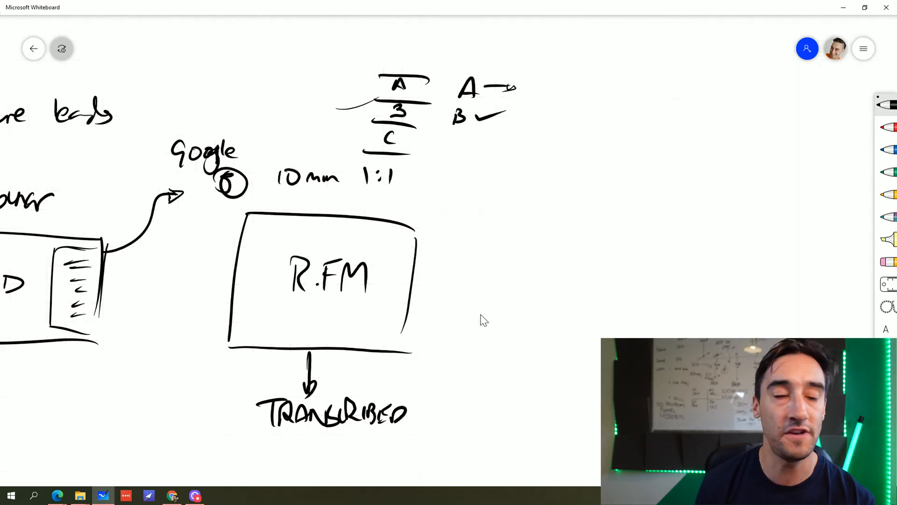
Draw step 6 SALES CALL with its R.FM screen and side panel, an onward arrow, and the figure 20
left_click_drag(441, 186, 513, 182)
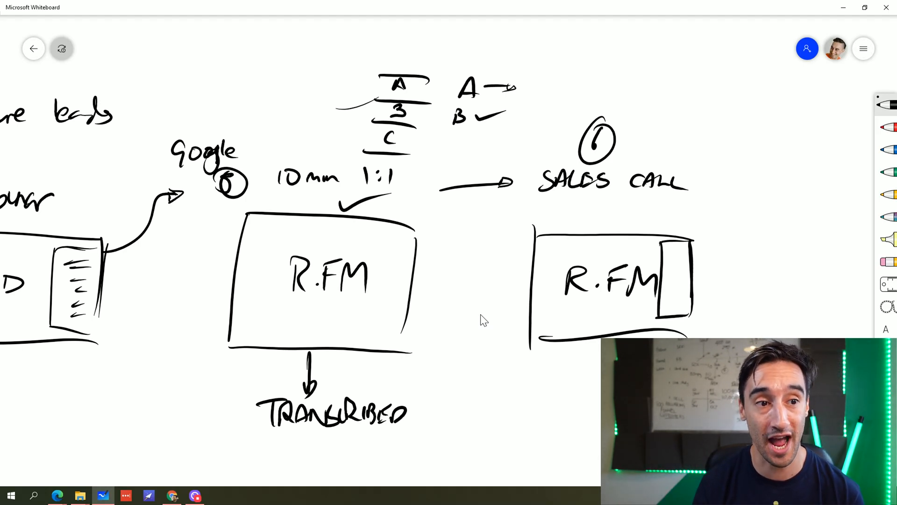
left_click_drag(675, 246, 675, 310)
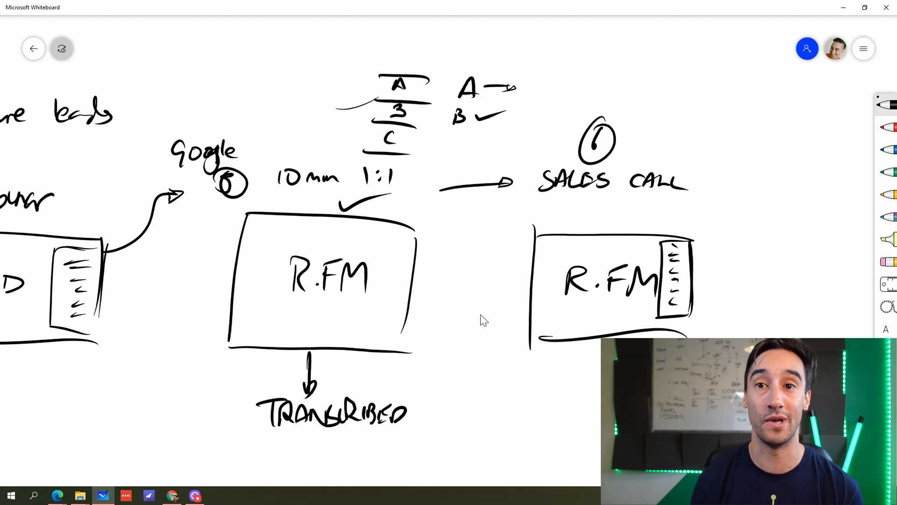
left_click_drag(658, 213, 732, 126)
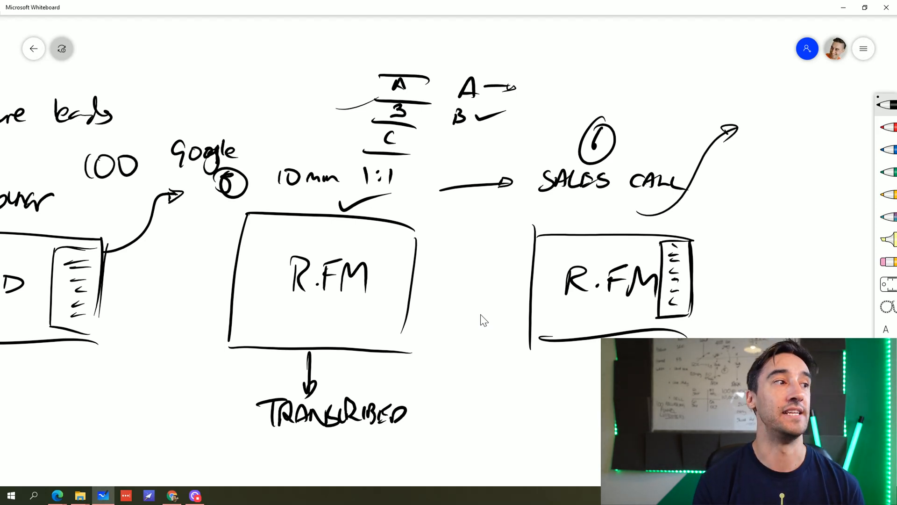
type("20")
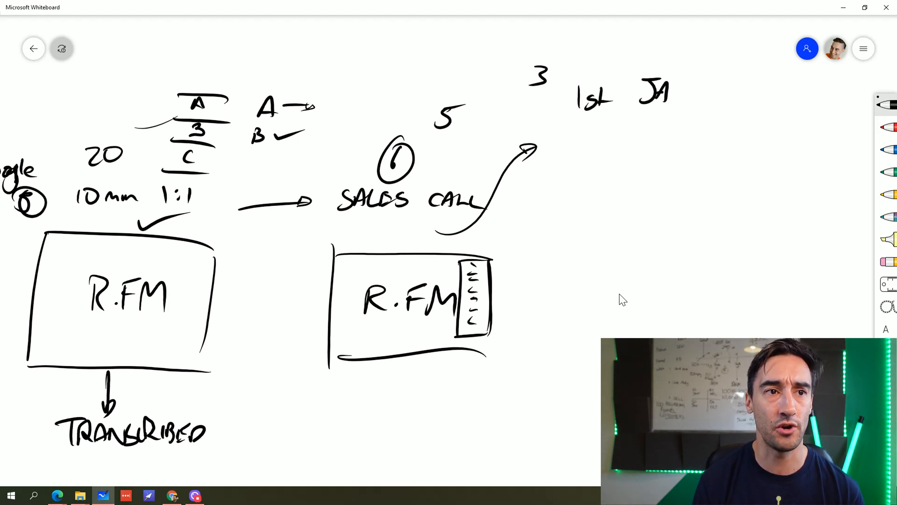
Write JAN2022, sketch the 1hr Edu and 1hr QA session boxes arrowing to a REC Audio recording
type("JAN2022")
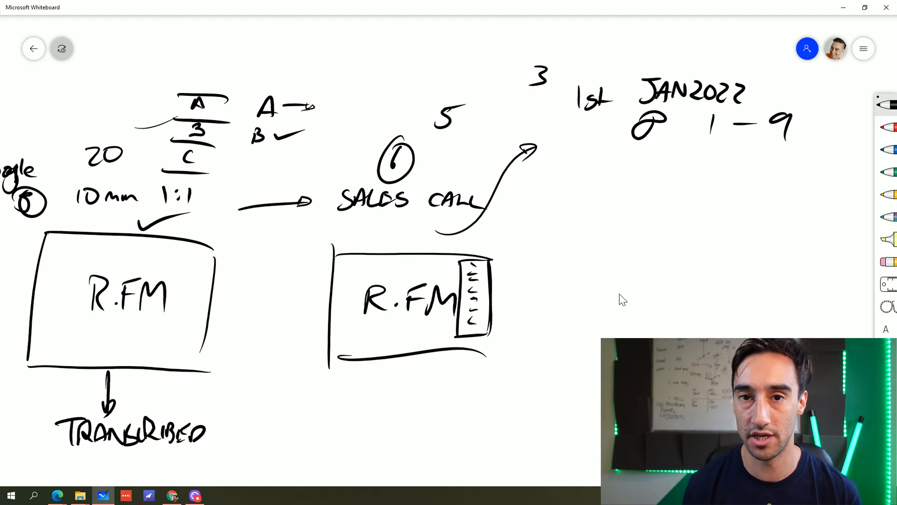
left_click_drag(577, 154, 682, 224)
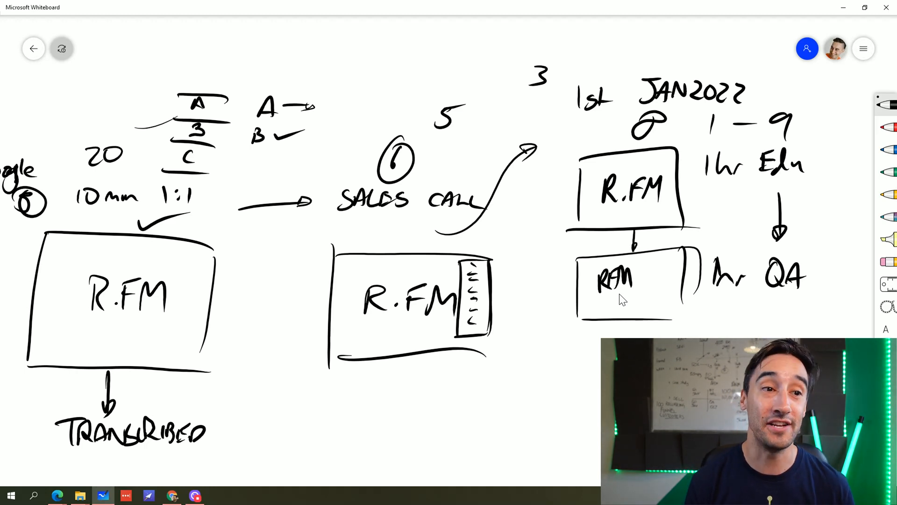
left_click_drag(566, 218, 539, 352)
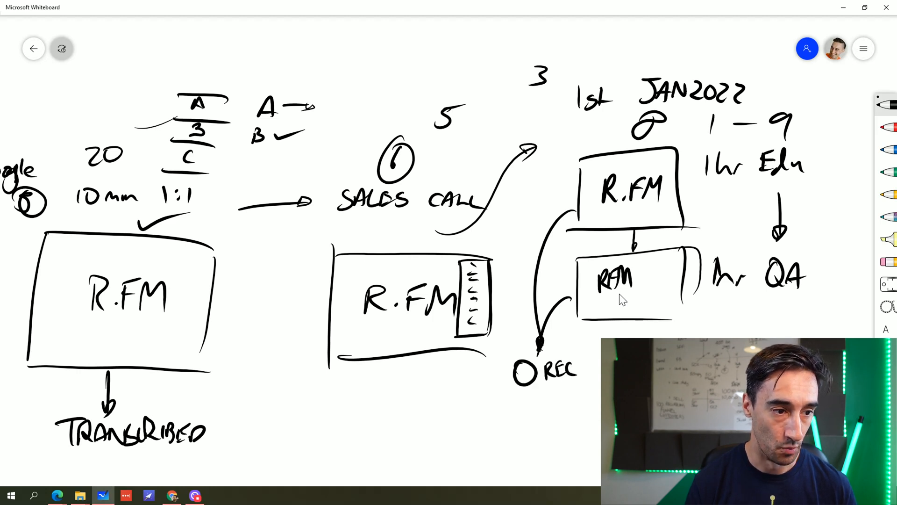
type("Audio")
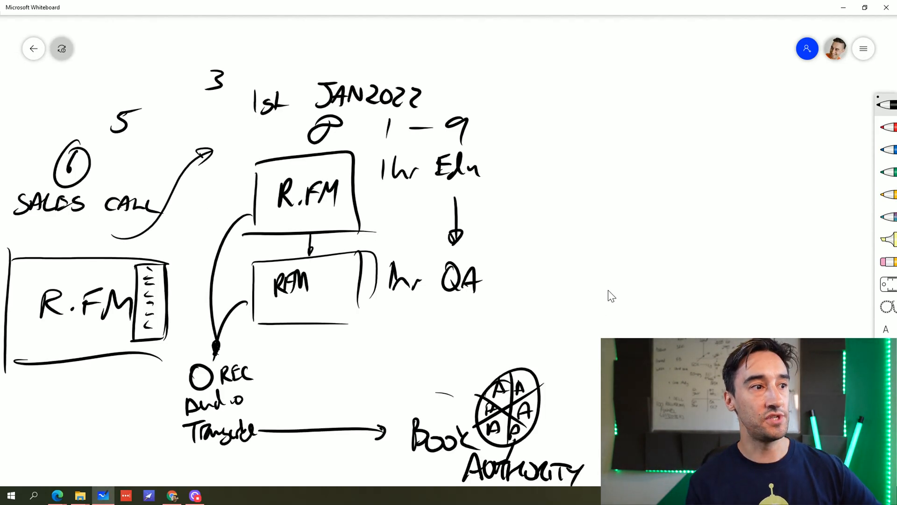
Draw an arrow from 1hr Edu to a new GHL box holding stacked recording slots
left_click_drag(378, 194, 553, 194)
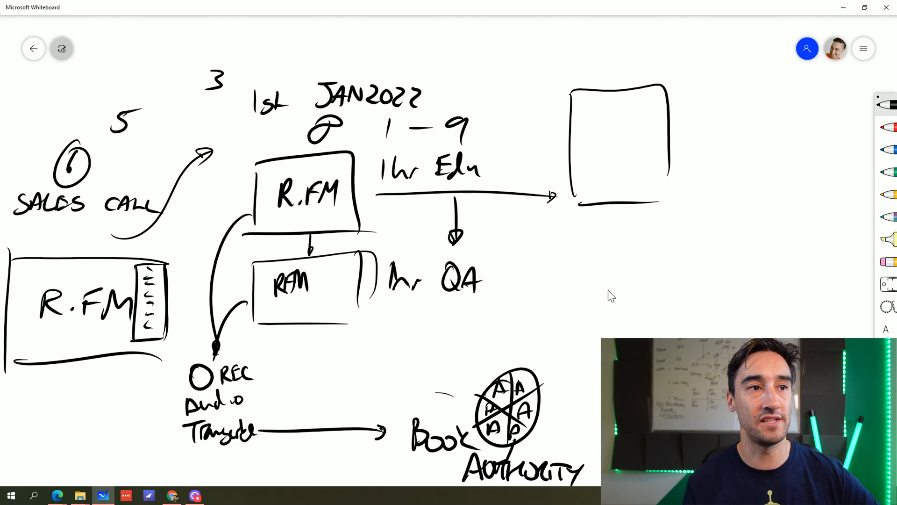
type("GHL")
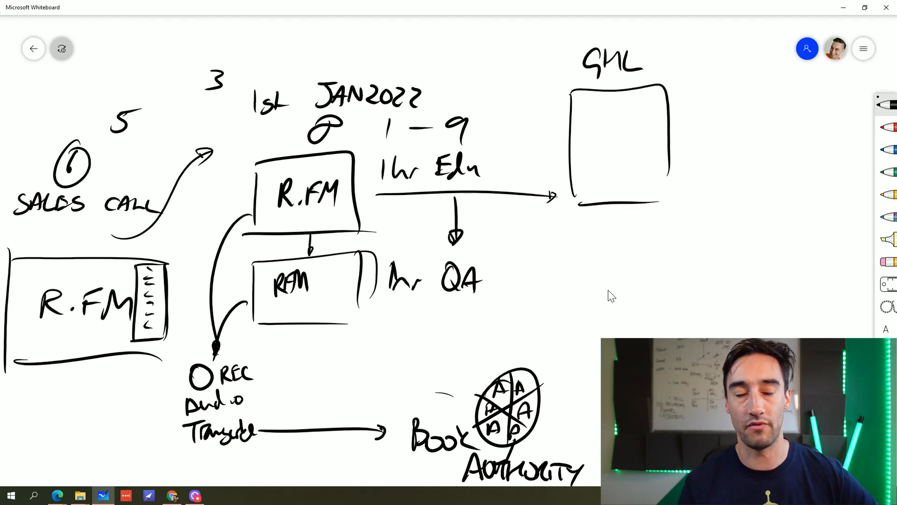
left_click_drag(580, 102, 604, 123)
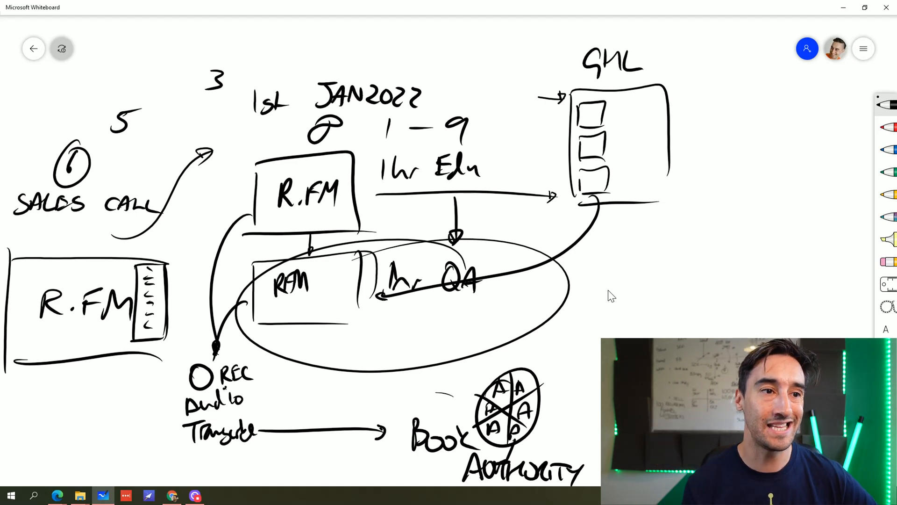
Draw a downward arrow from the GHL box to a new 'Clients Success' label
left_click_drag(639, 192, 638, 232)
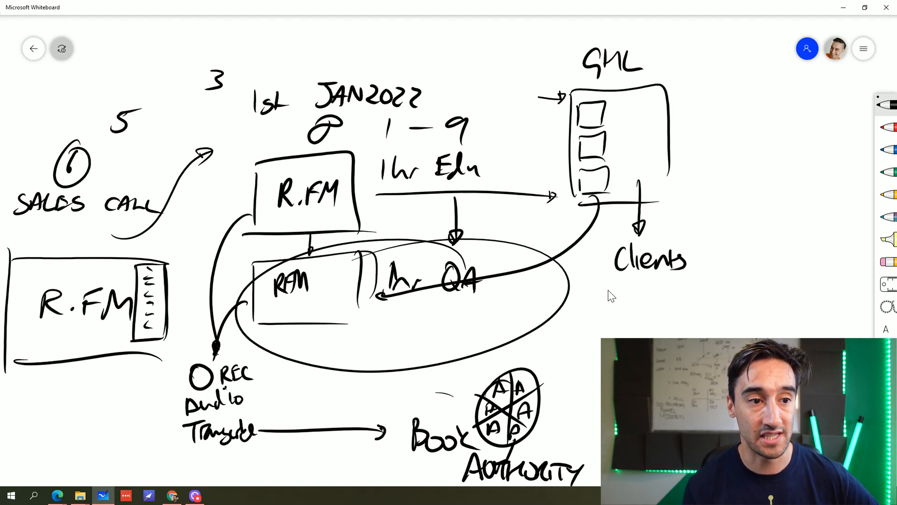
type("Success")
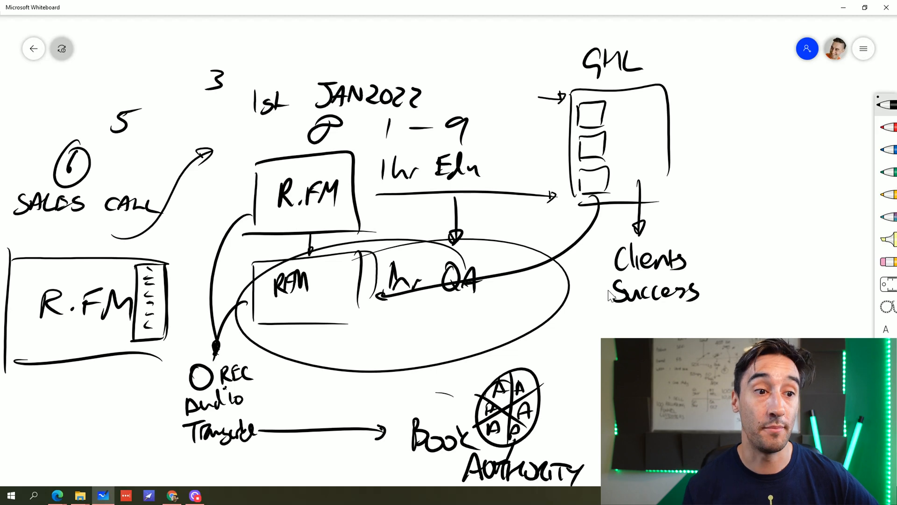